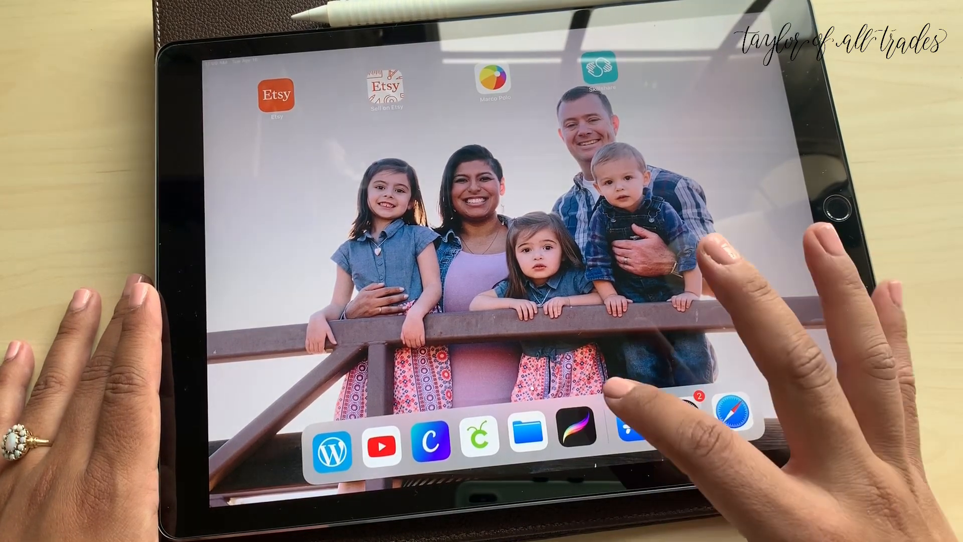
- Launch Procreate to reach a blank canvas with the Add actions showing
left_click(582, 436)
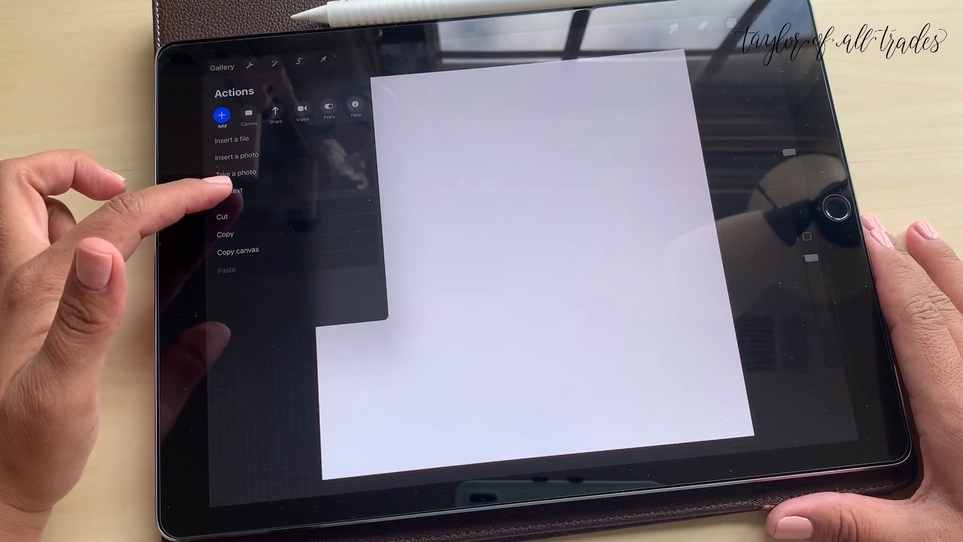
- Add a placeholder text box, open Edit Style, and start Import Font from Dropbox
left_click(231, 190)
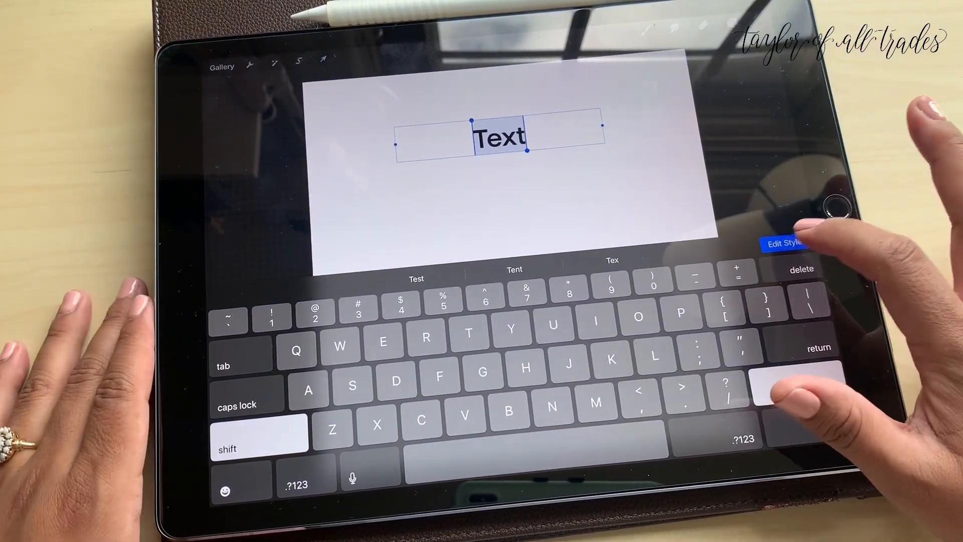
left_click(787, 242)
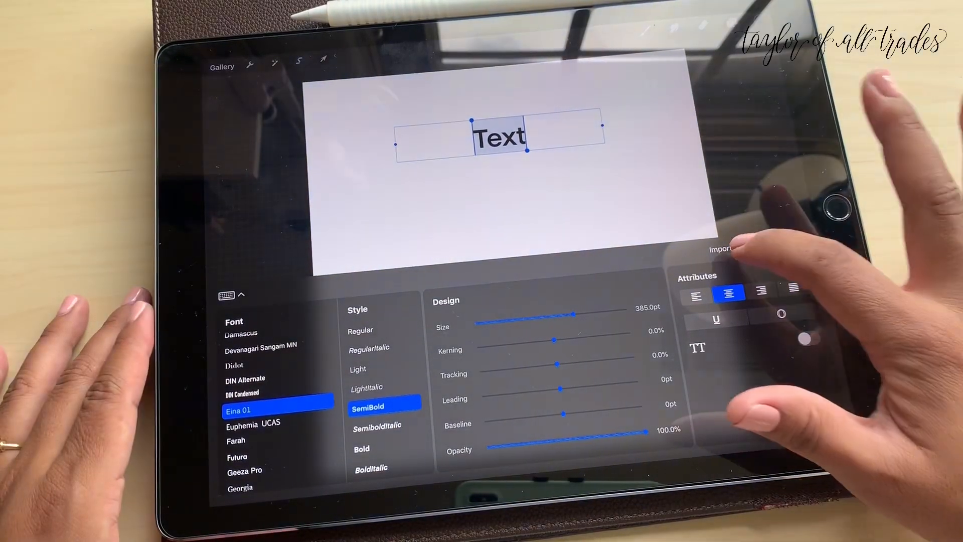
left_click(718, 250)
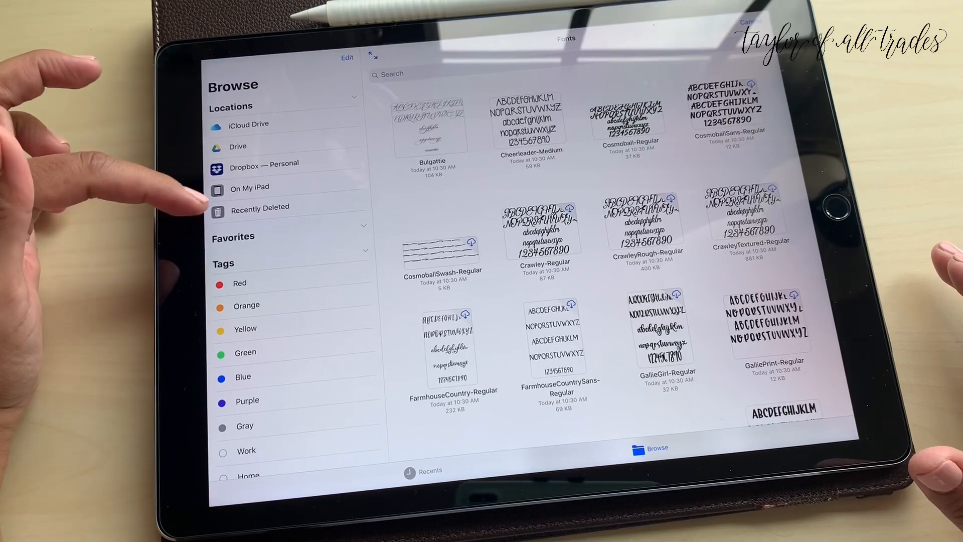
left_click(265, 163)
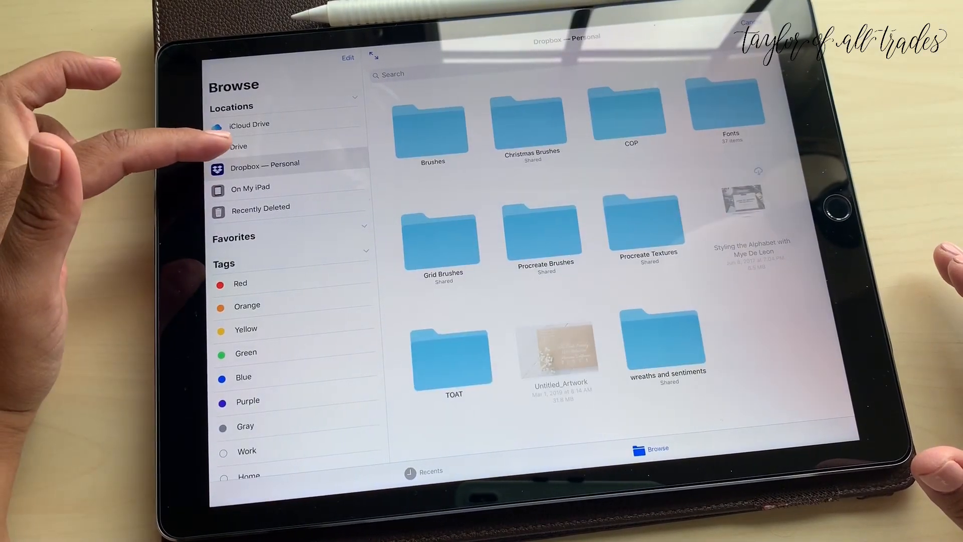
left_click(249, 124)
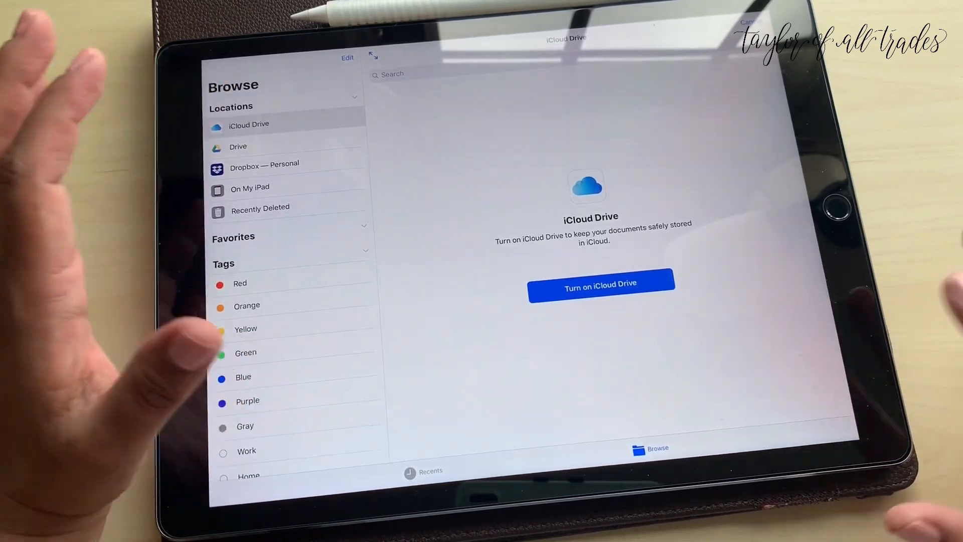
left_click(265, 166)
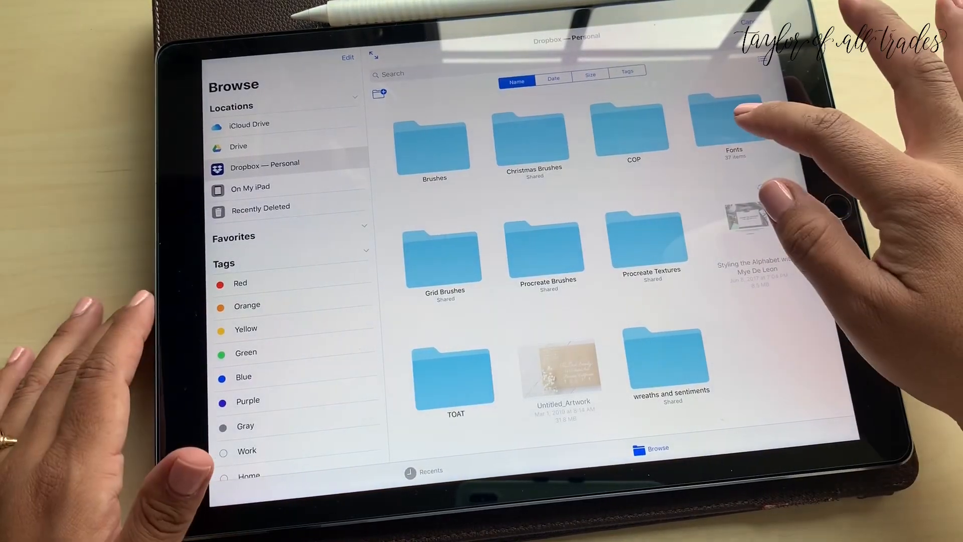
double_click(733, 125)
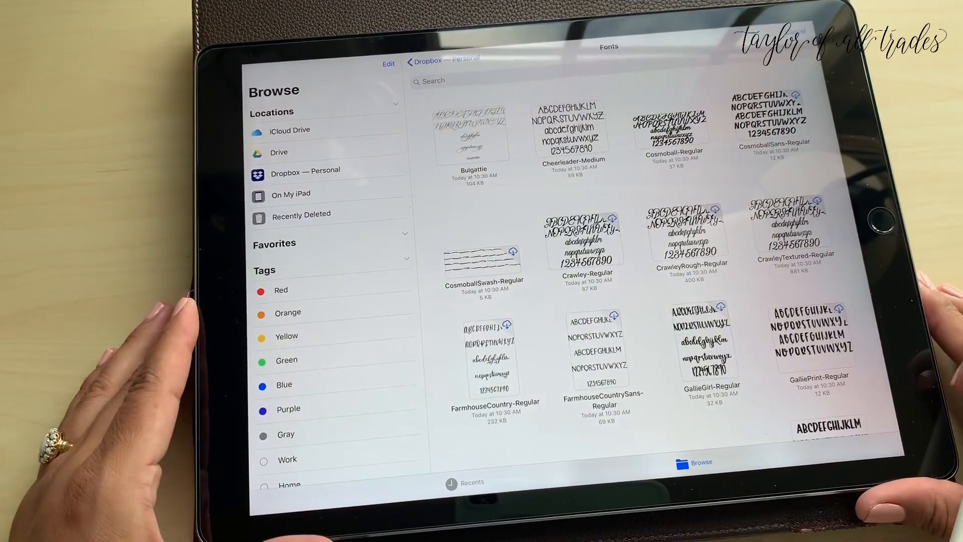
- Import a font file from the Dropbox Fonts folder into Procreate's font list
scroll("down", 3)
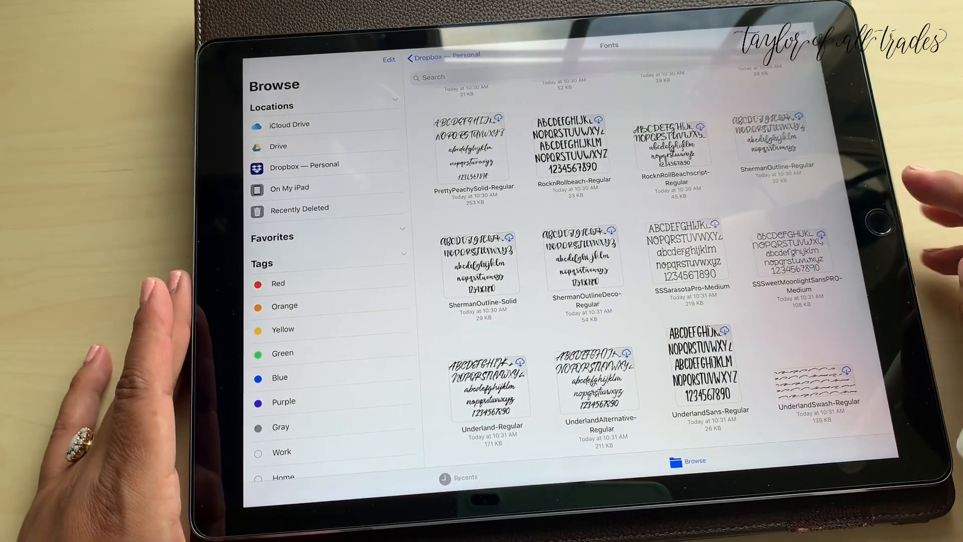
left_click(795, 256)
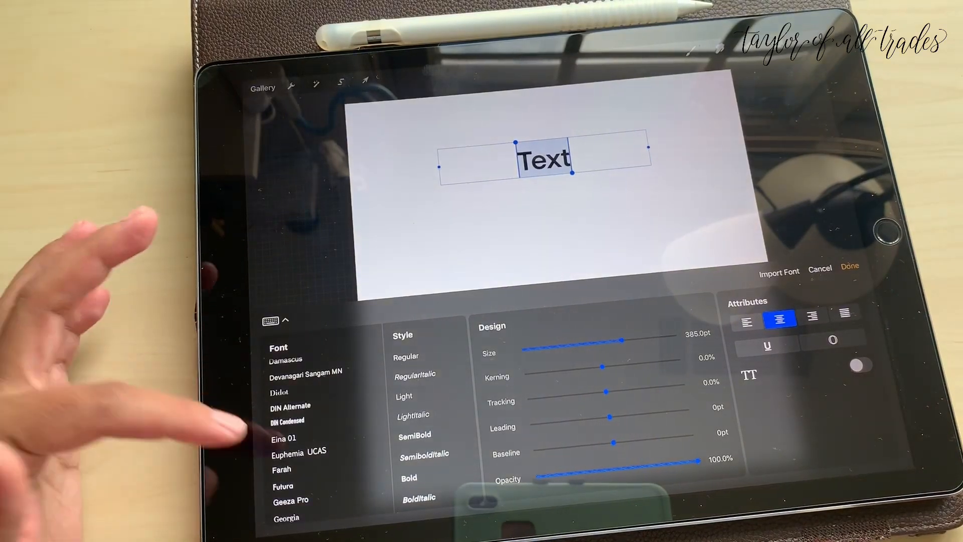
- Browse the Edit Style font list for a thin regular typeface for 'Text'
scroll("down", 3)
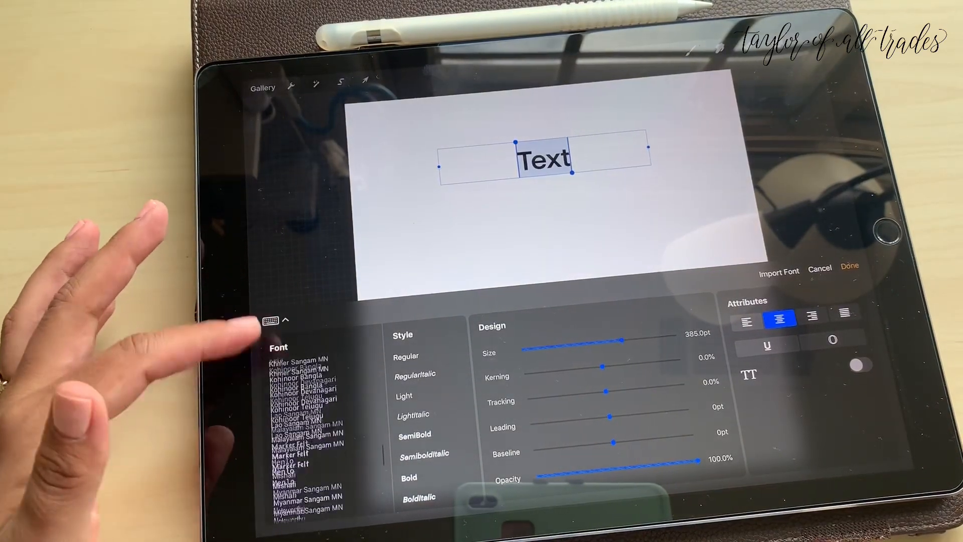
scroll("down", 3)
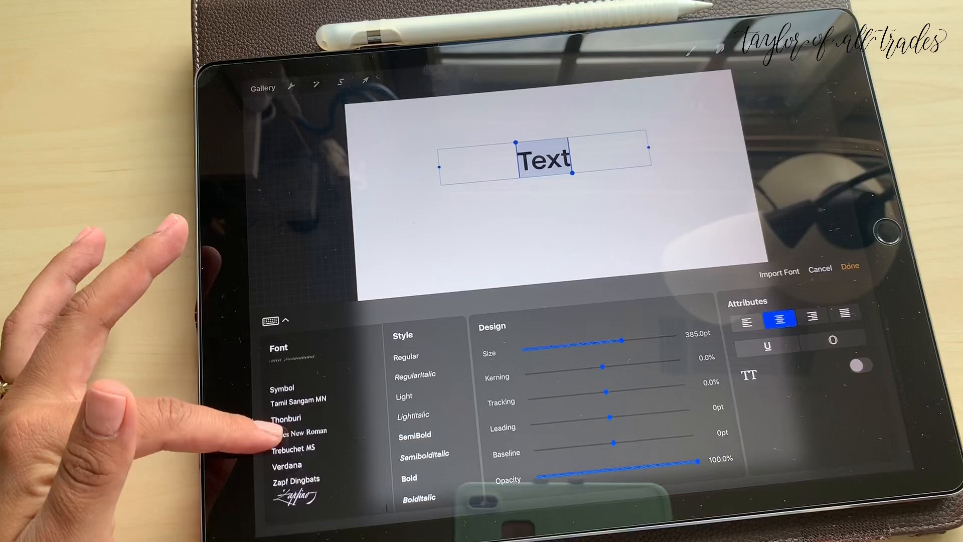
scroll("down", 3)
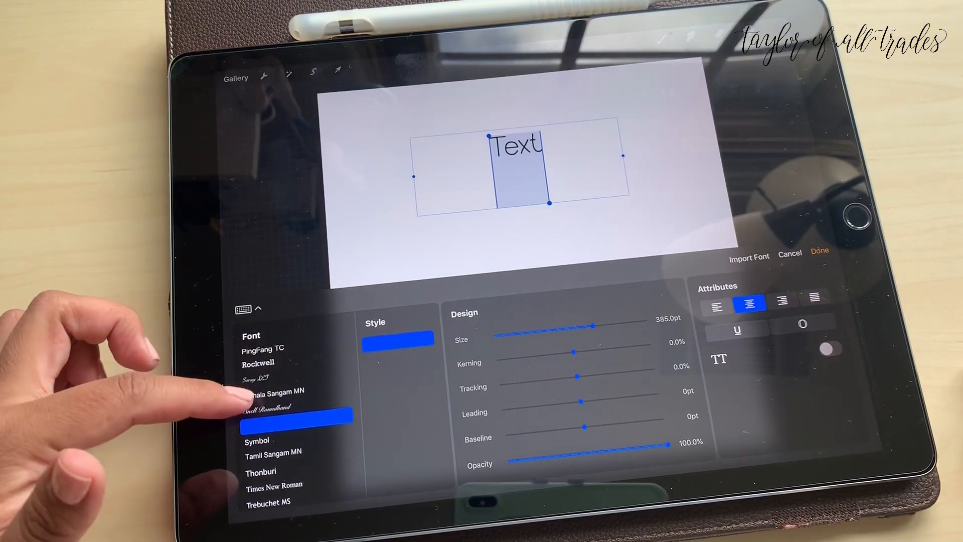
- Apply the imported script font to 'Text' and set its size to 1000 pt
left_click(275, 421)
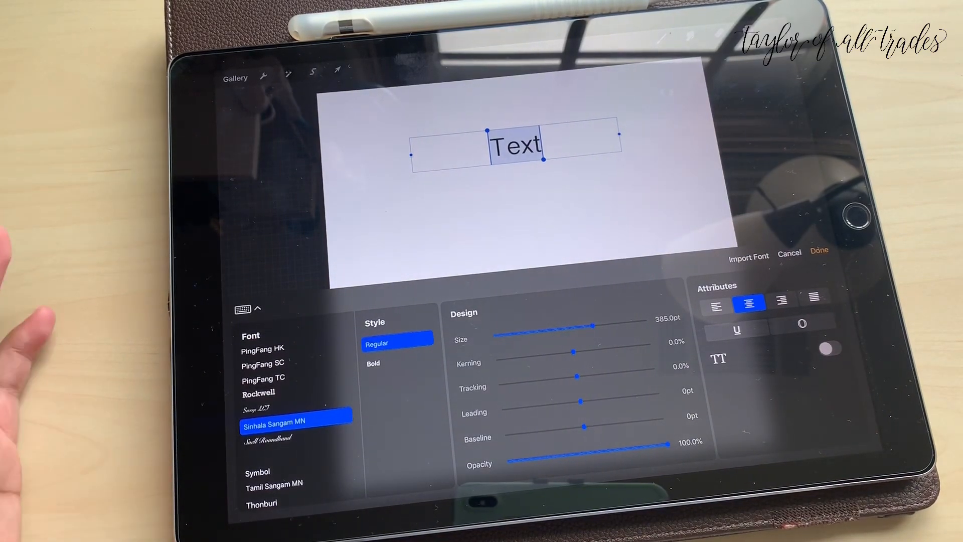
scroll("down", 3)
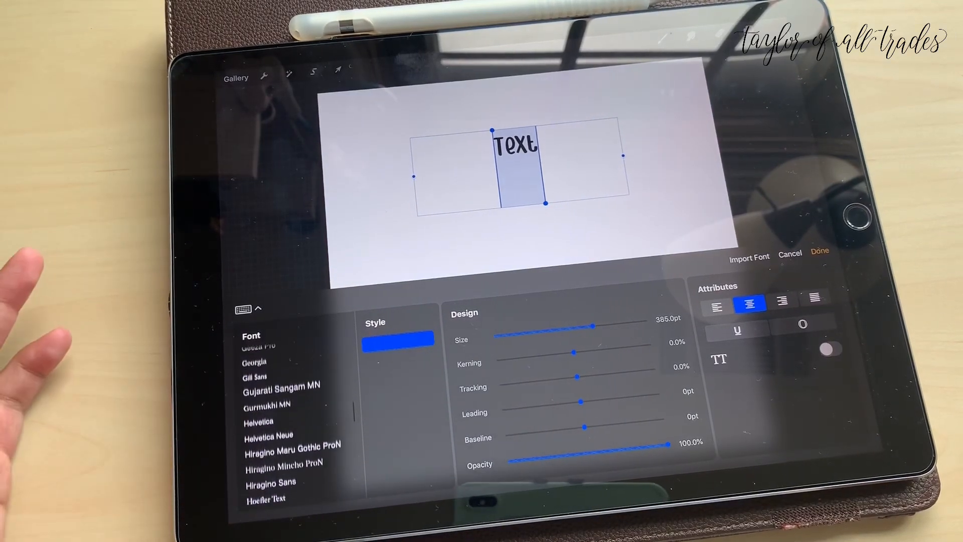
scroll("down", 3)
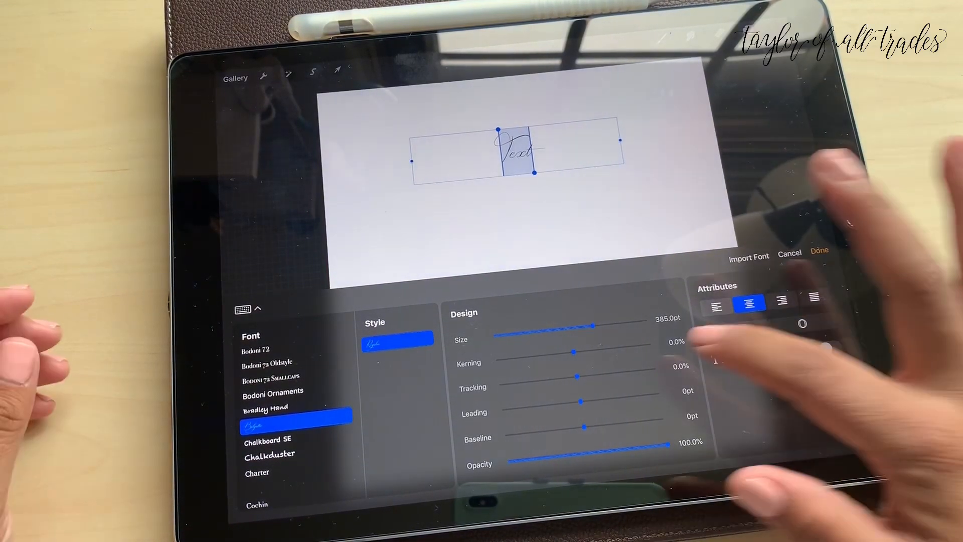
left_click_drag(593, 325, 657, 320)
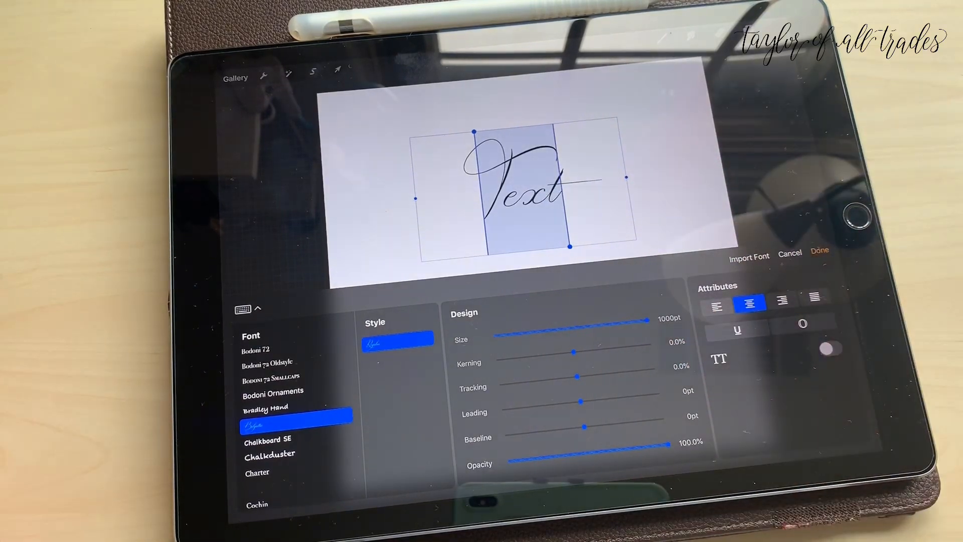